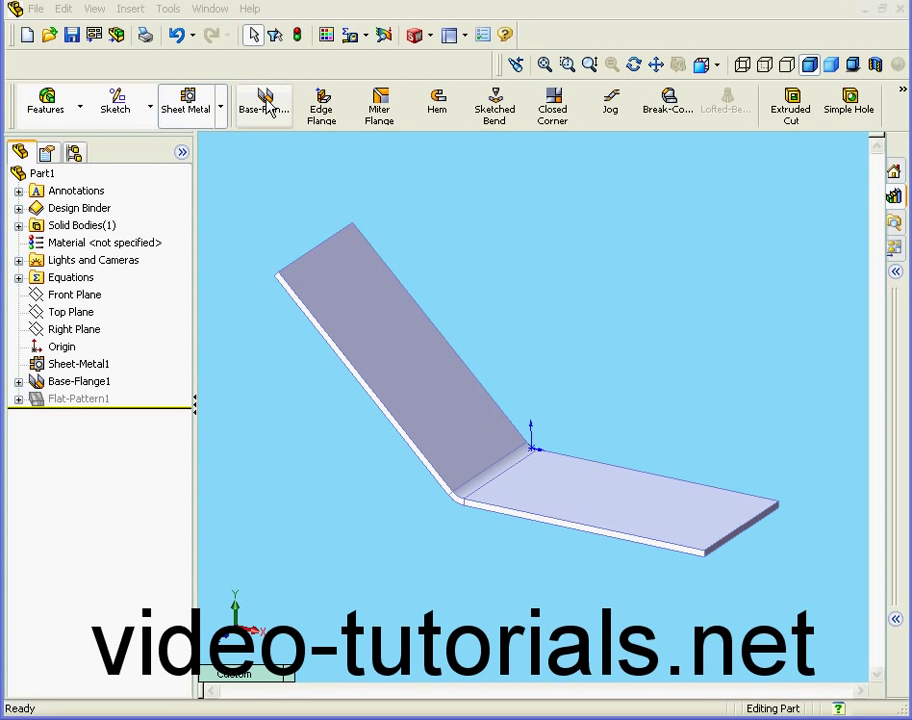
mouse_move(322, 105)
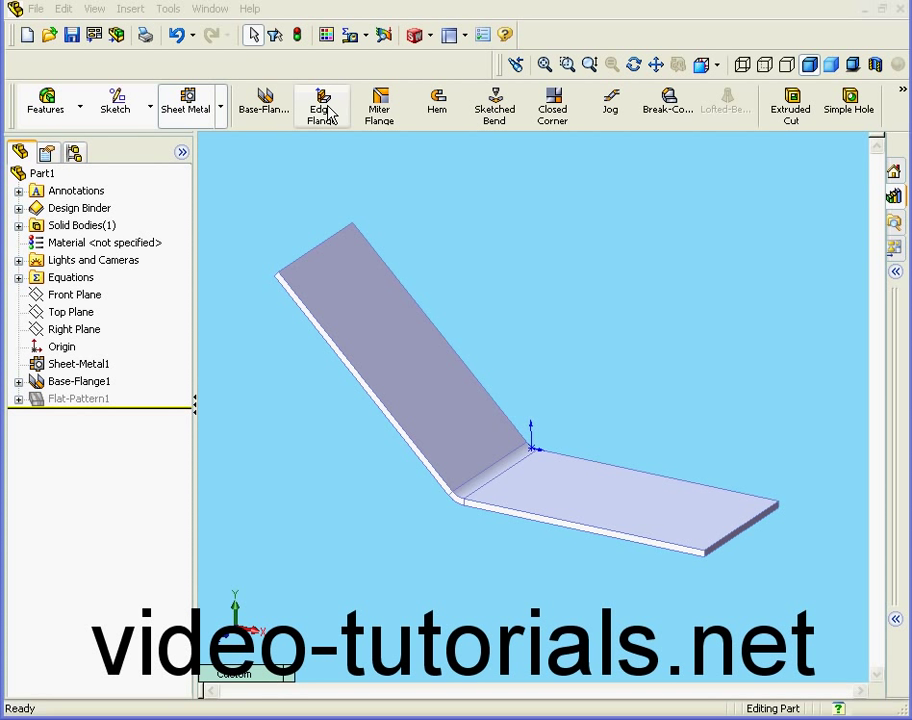
- Start an edge flange on the bottom leg's long outer edge, previewed at 10 mm
click(321, 103)
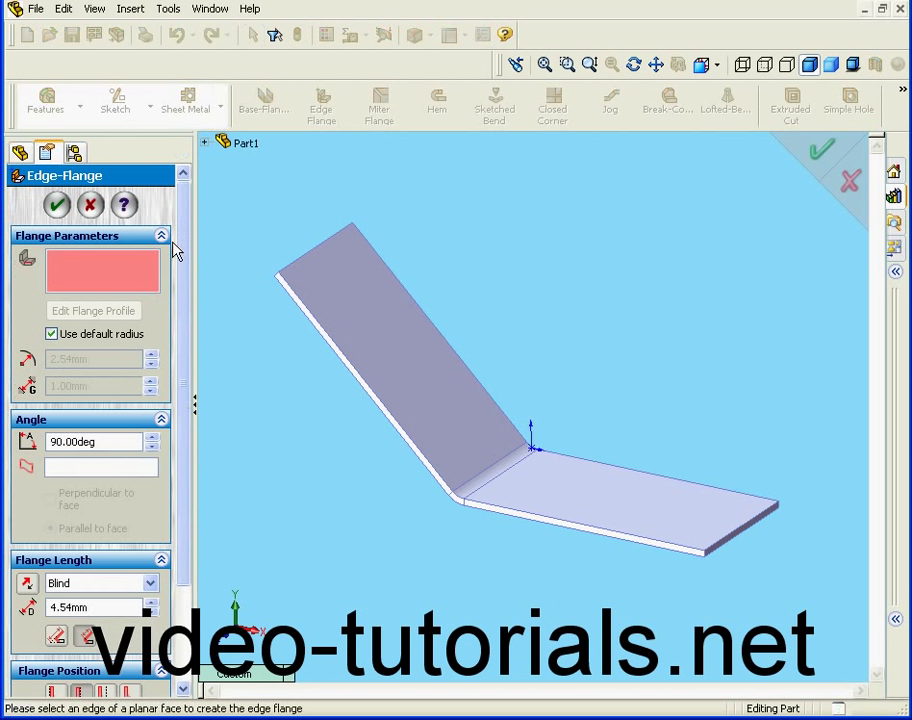
mouse_move(620, 540)
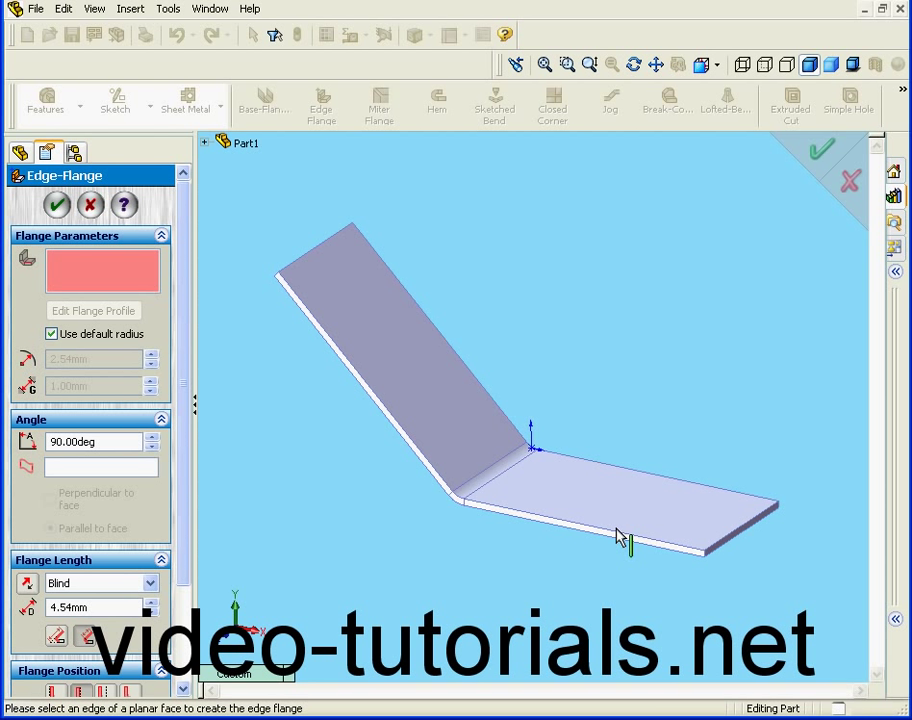
click(630, 525)
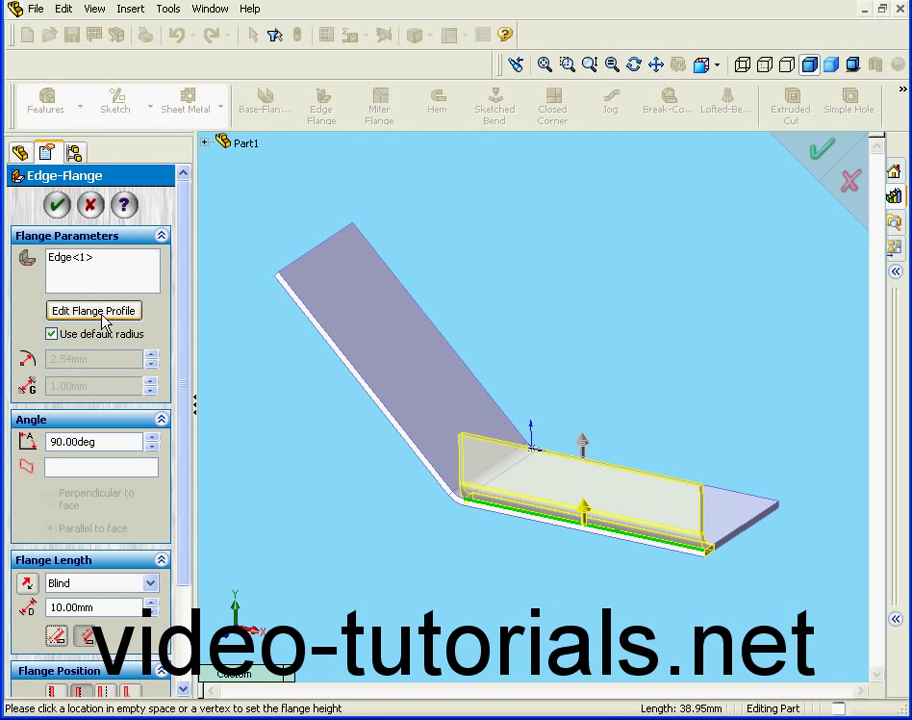
- Edit the flange profile sketch and drag its right vertical line inward
click(93, 310)
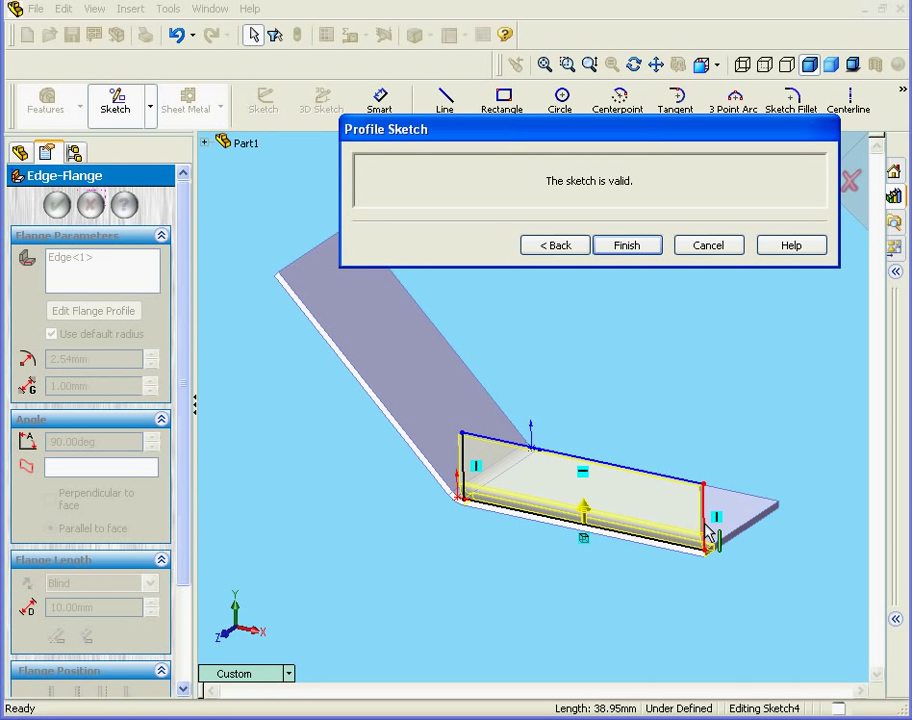
click(710, 515)
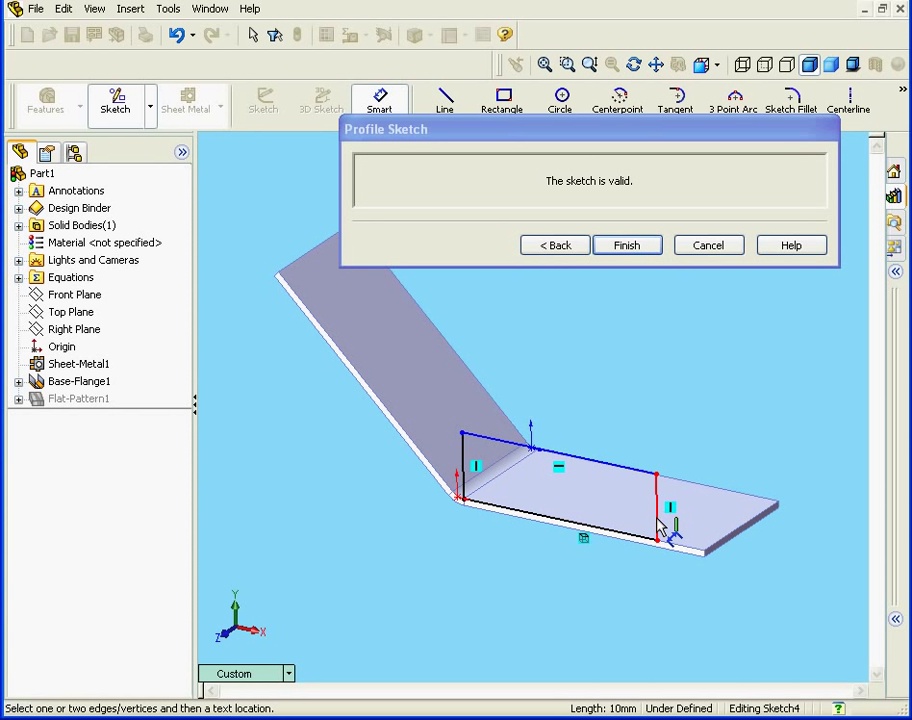
- Dimension the flange profile to 10 mm height and a 10 mm end offset, then finish
click(755, 522)
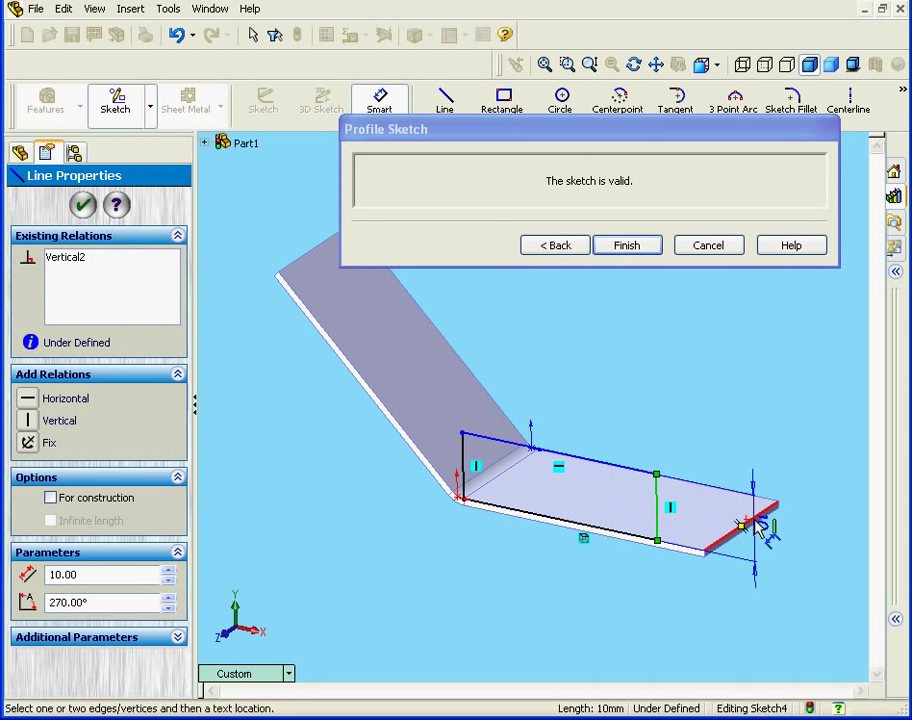
click(84, 205)
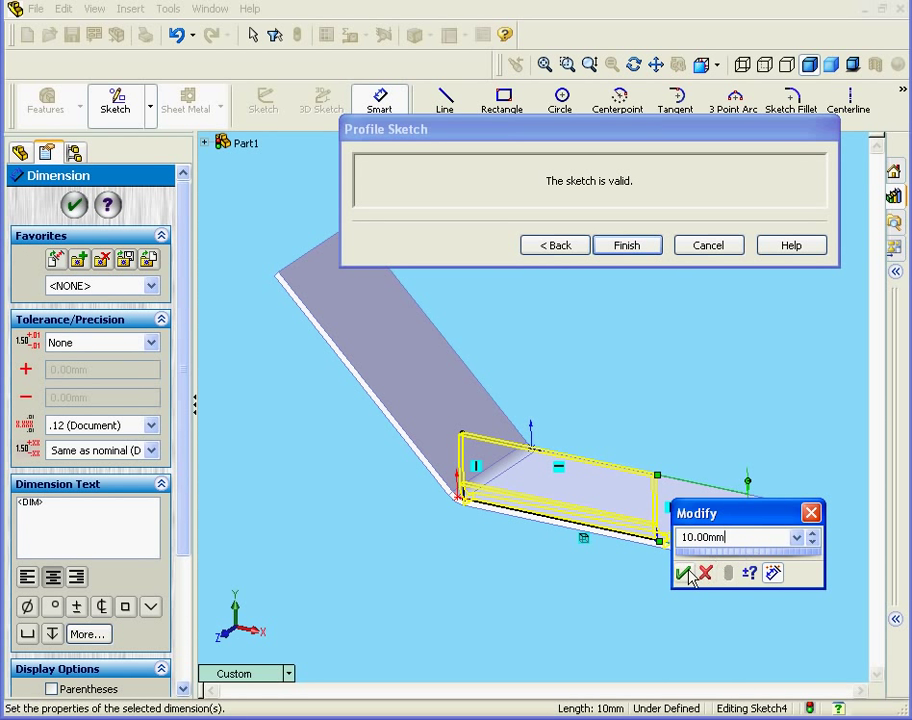
click(686, 573)
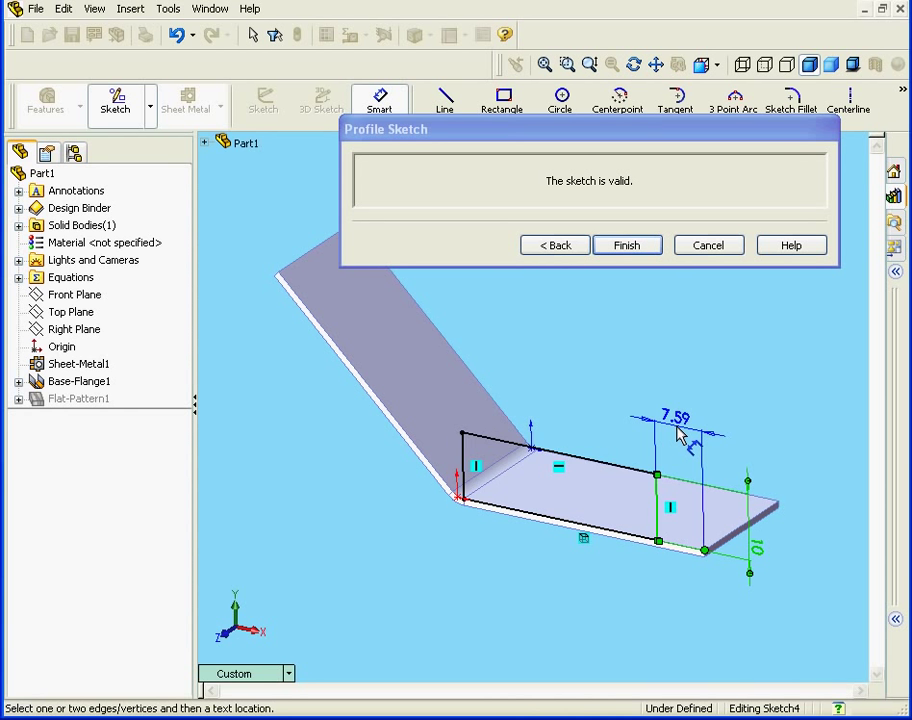
click(676, 432)
text(10)
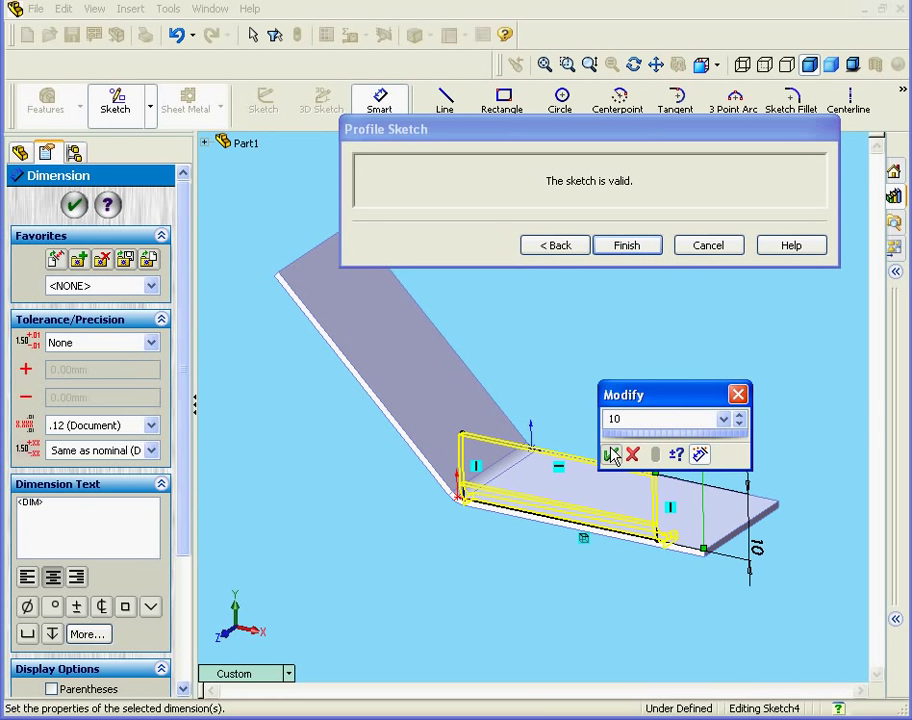
click(612, 455)
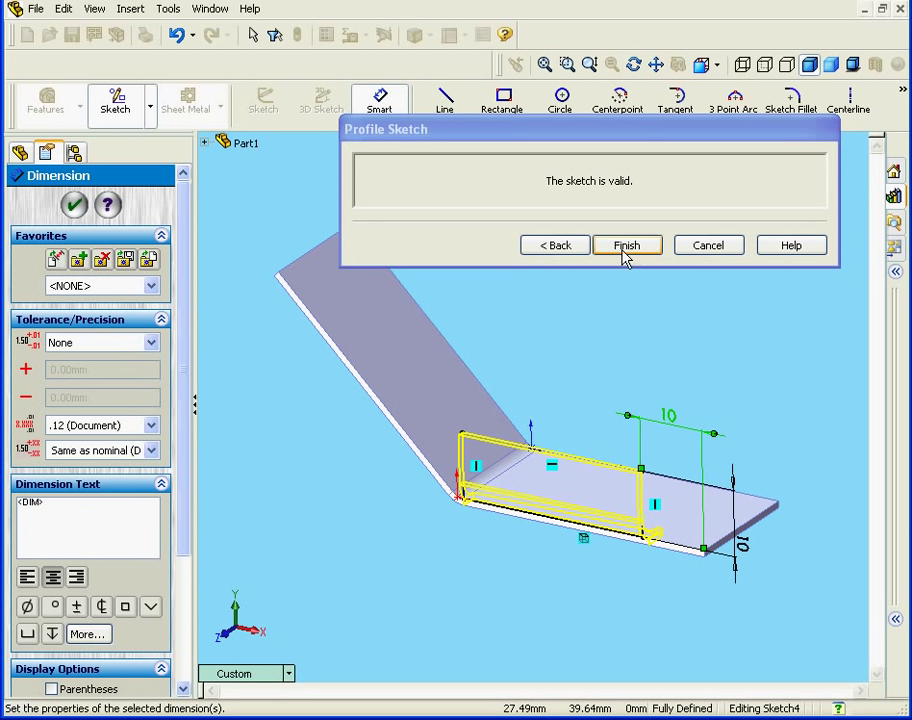
click(627, 245)
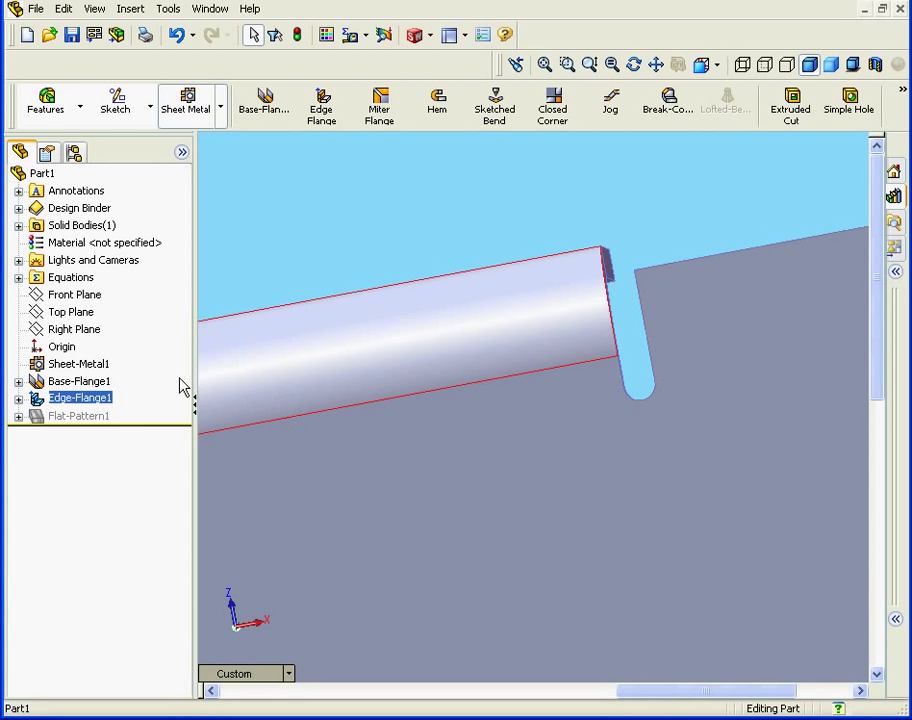
- Accept Edge-Flange1 and select Sheet-Metal1 and Edge-Flange1 to inspect the rounded corner relief
click(79, 364)
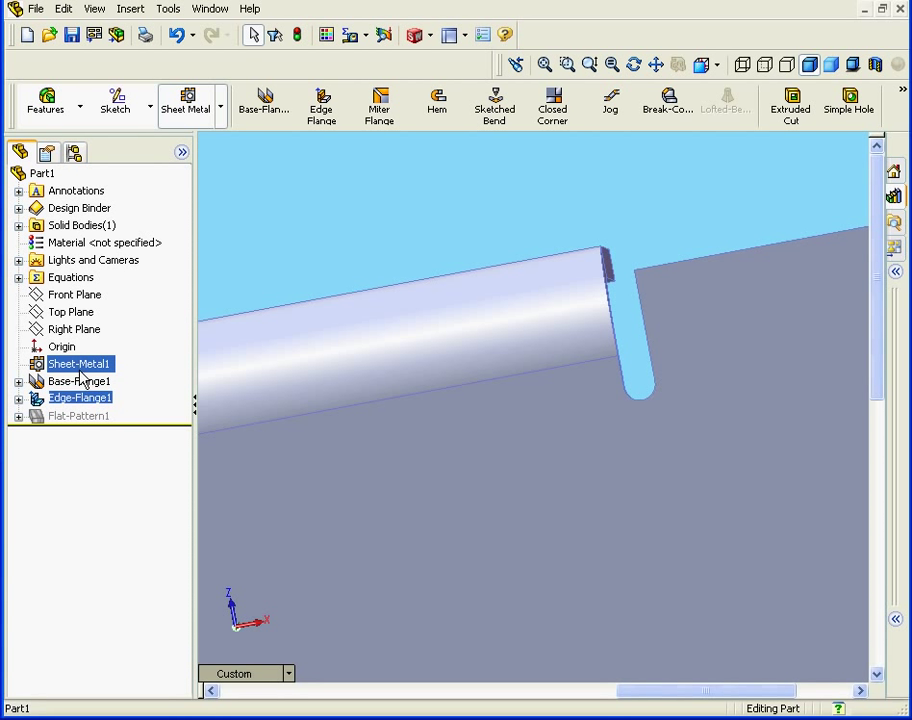
click(80, 398)
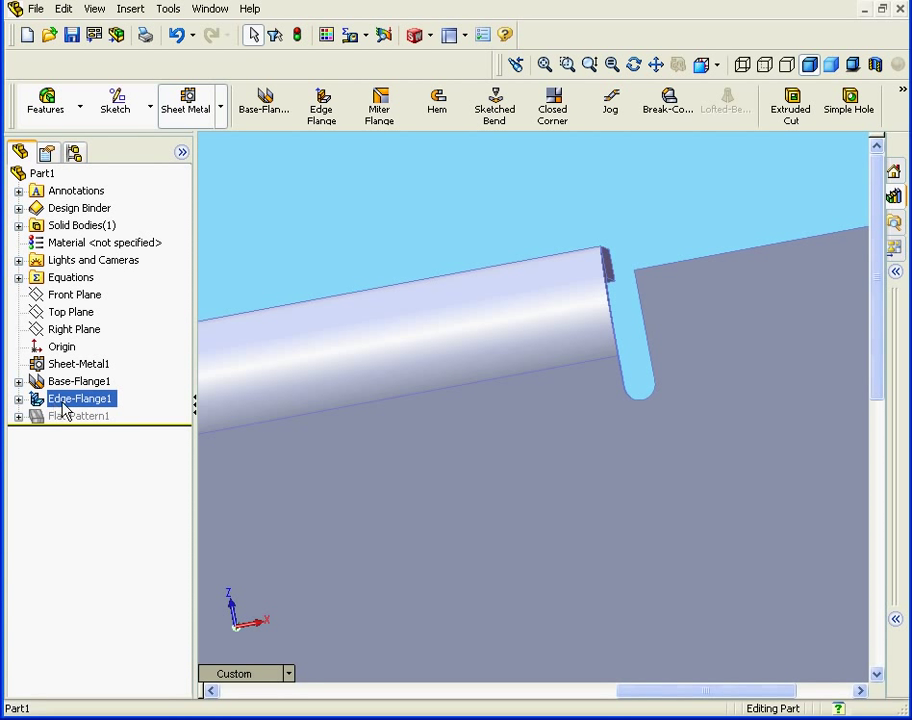
click(80, 363)
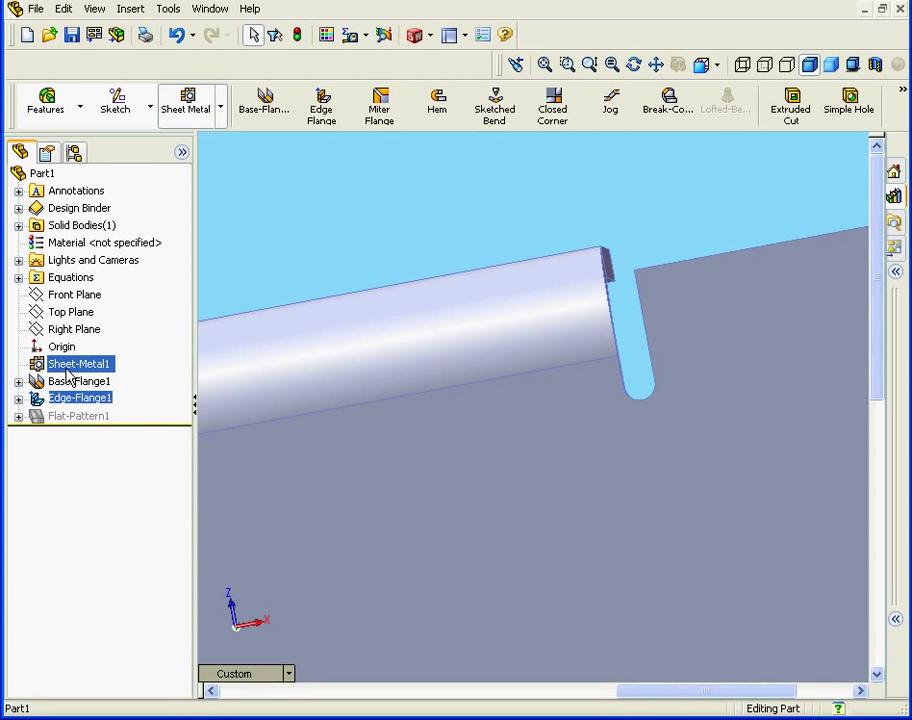
- Edit Sheet-Metal1 and enter an obround auto-relief ratio of 0.5
right_click(80, 363)
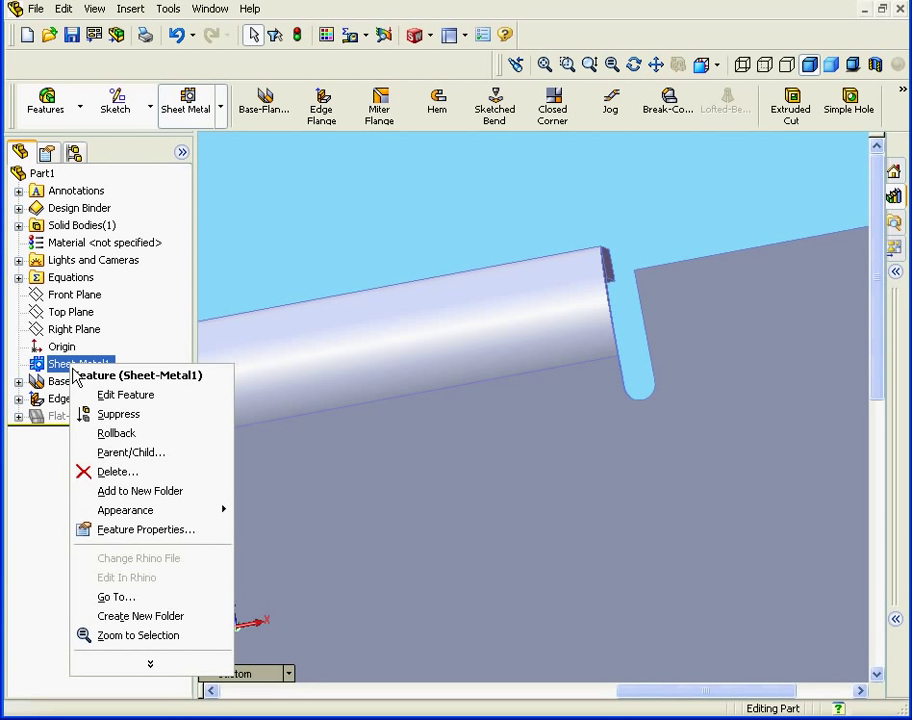
click(126, 394)
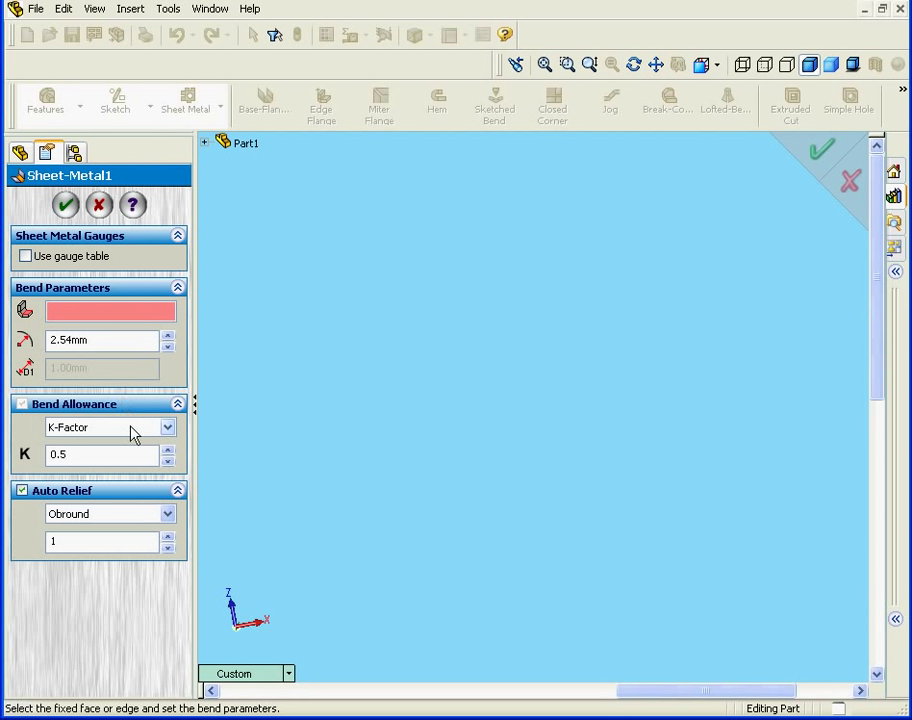
mouse_move(63, 527)
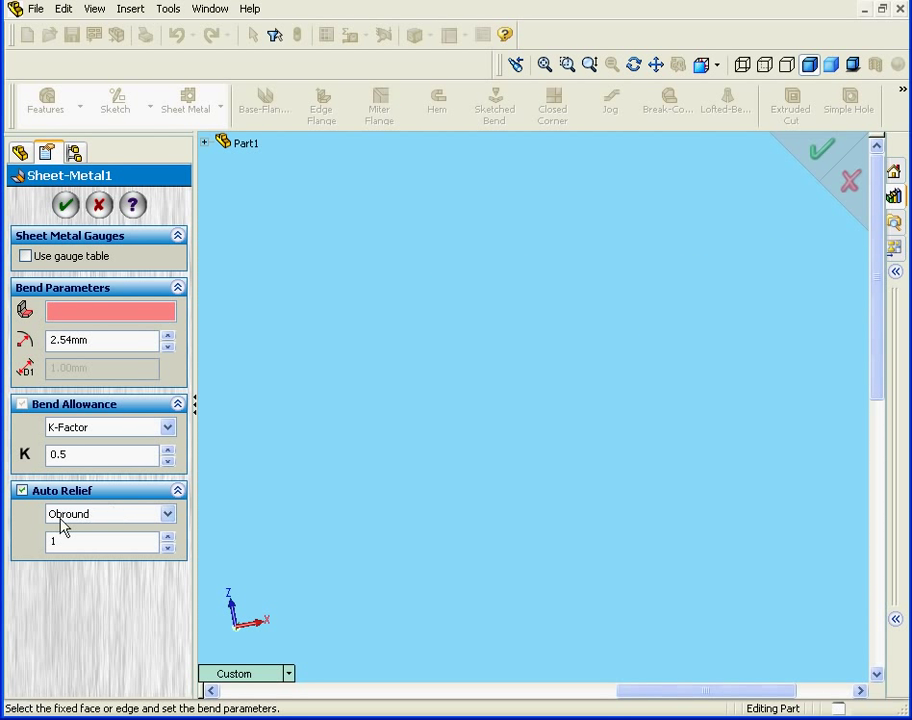
mouse_move(90, 508)
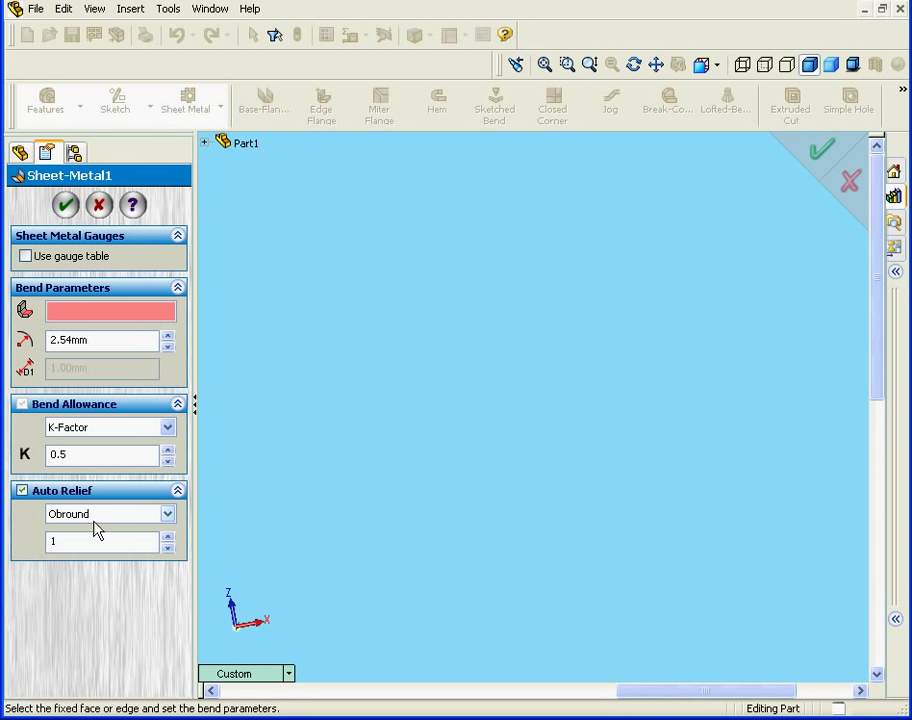
mouse_move(103, 525)
text(.)
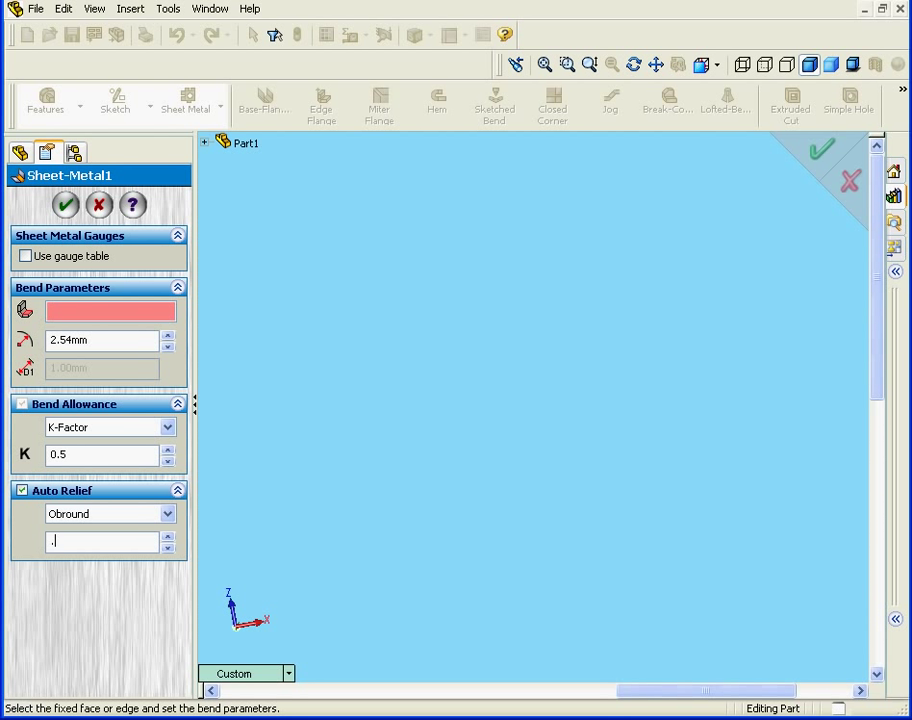
text(5)
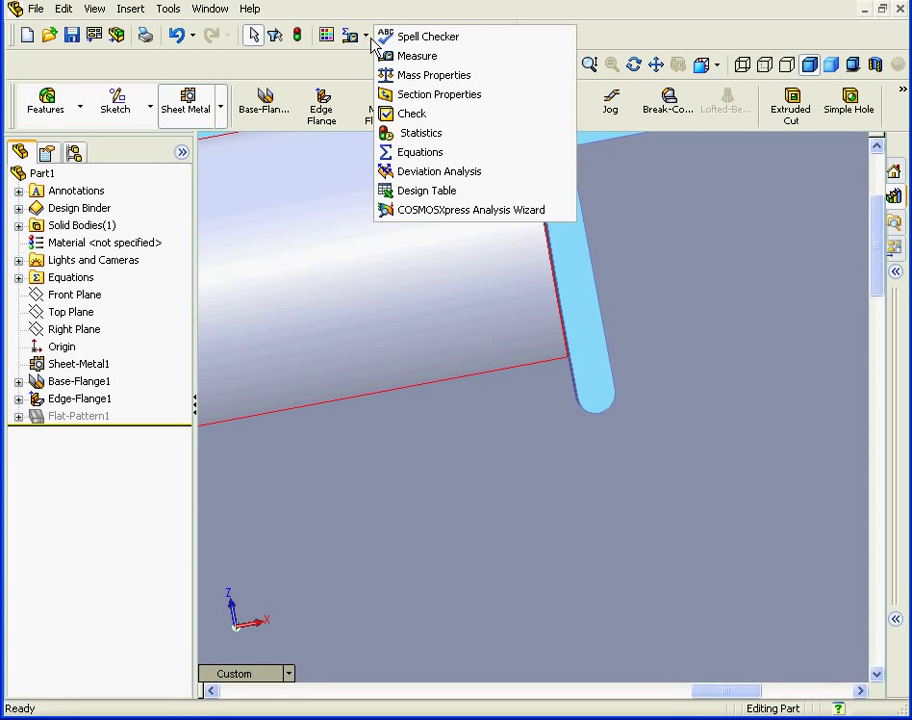
- Measure the relief's corner vertices to confirm a 0.50 mm width, then close Measure
click(417, 55)
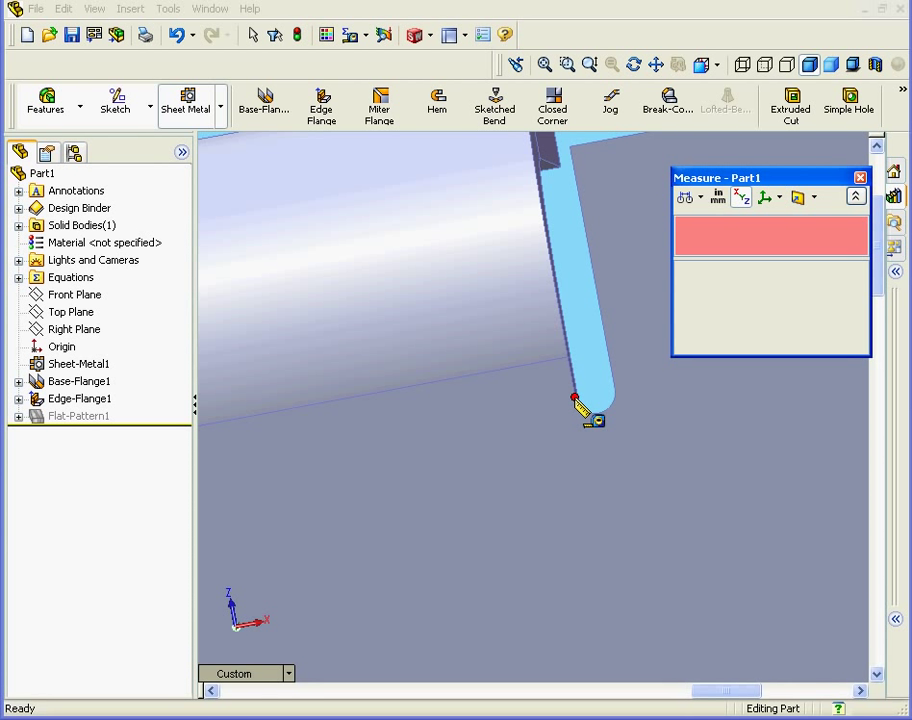
mouse_move(585, 415)
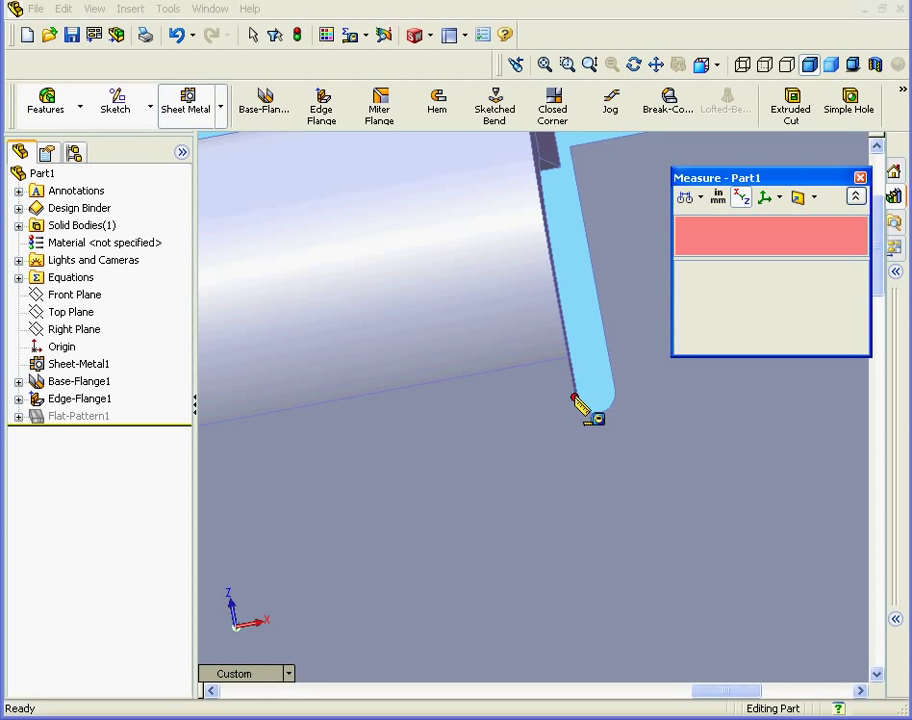
click(574, 397)
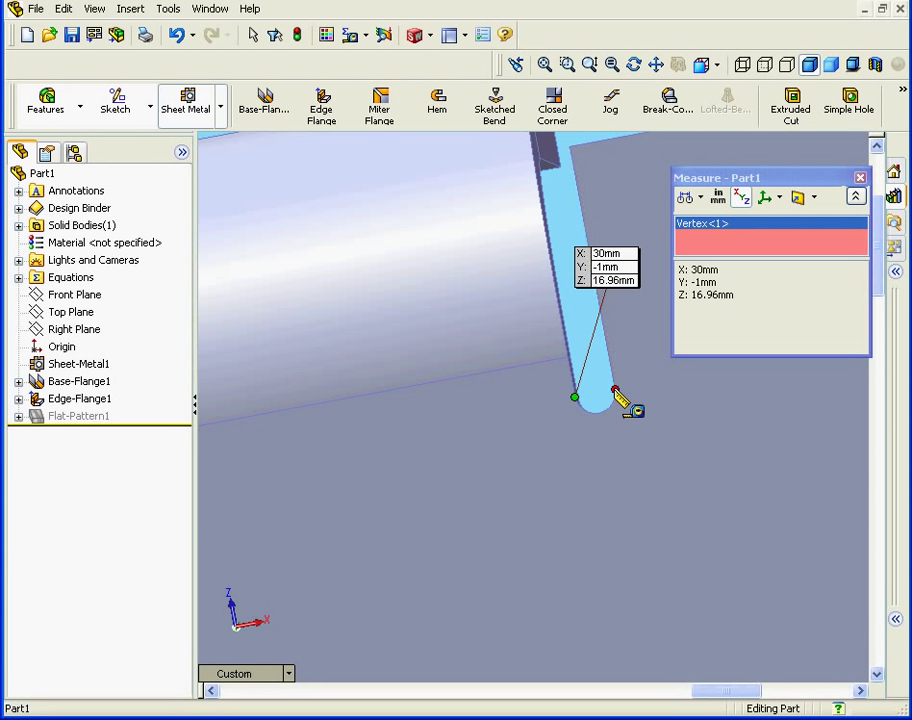
click(615, 390)
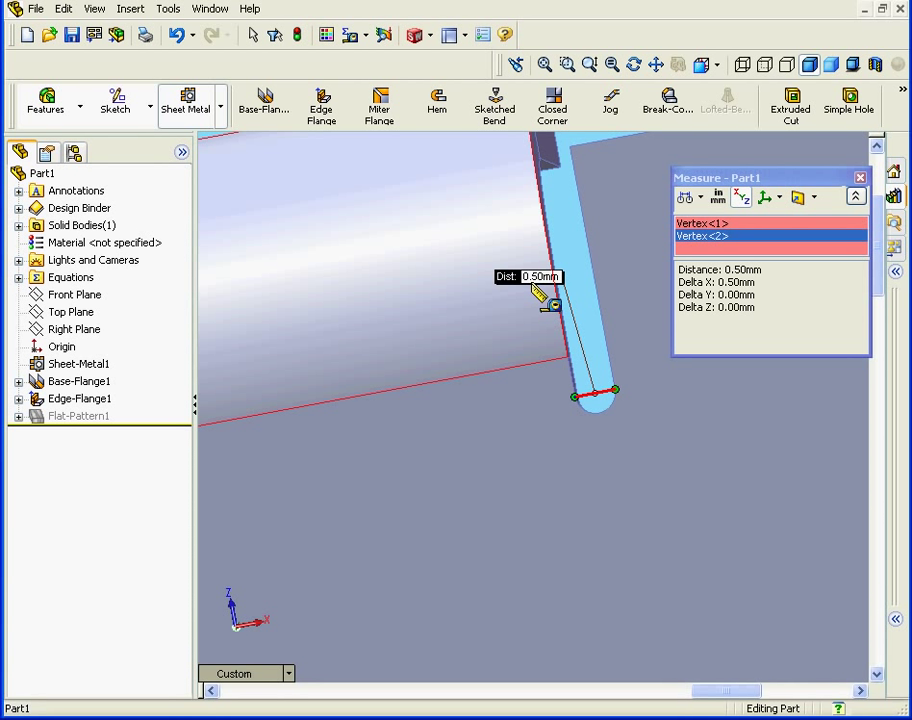
mouse_move(552, 295)
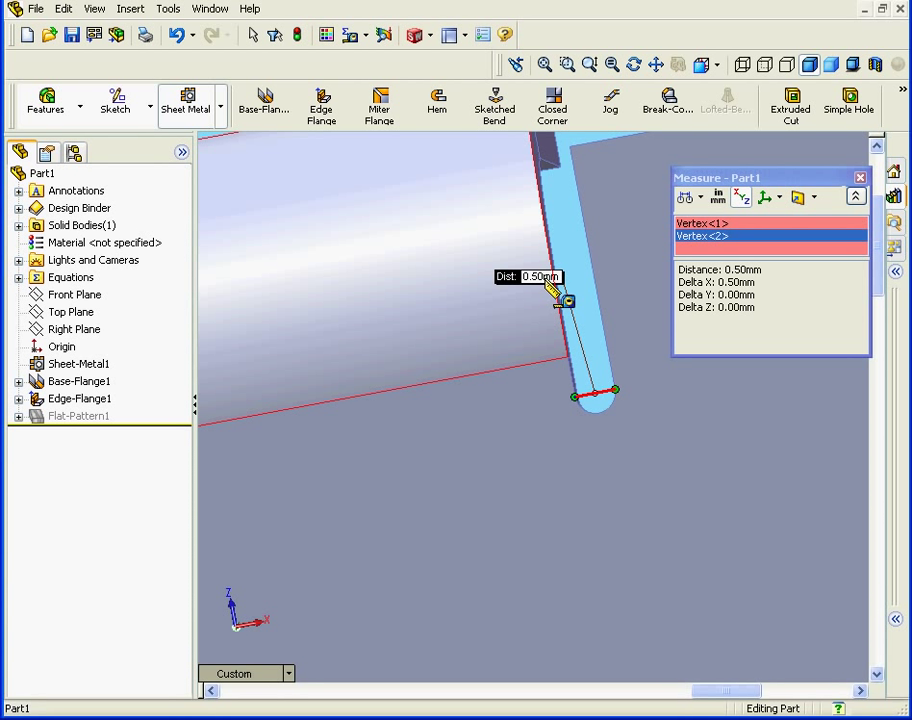
mouse_move(585, 338)
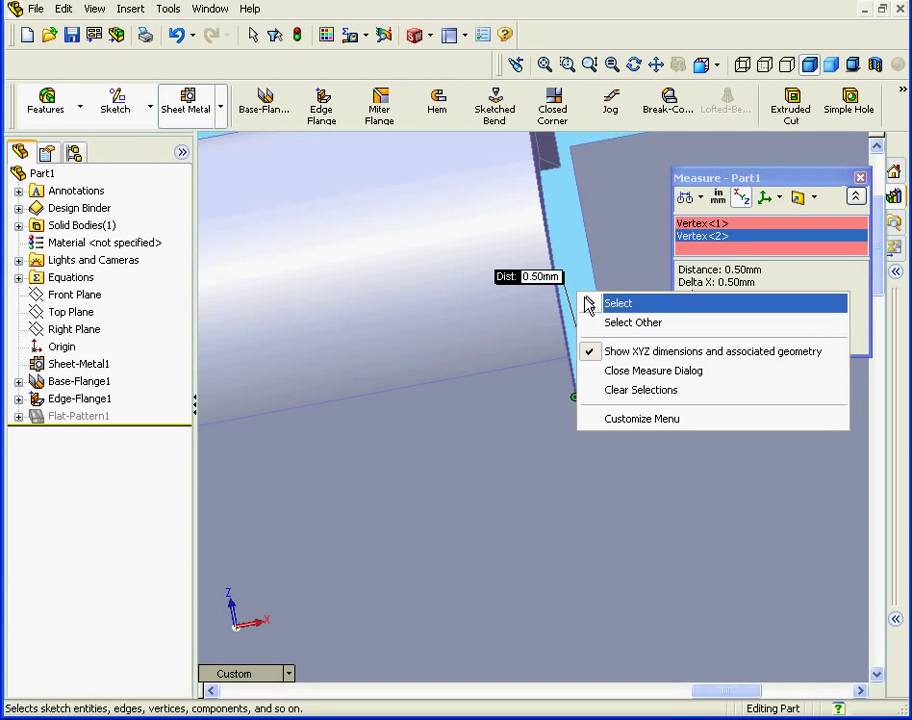
click(640, 390)
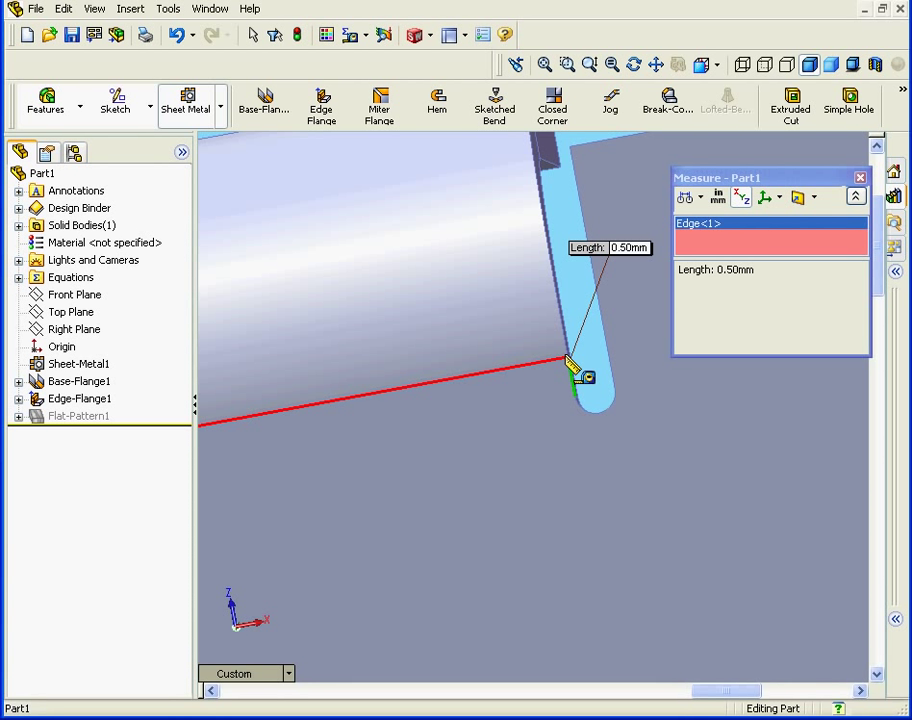
right_click(570, 363)
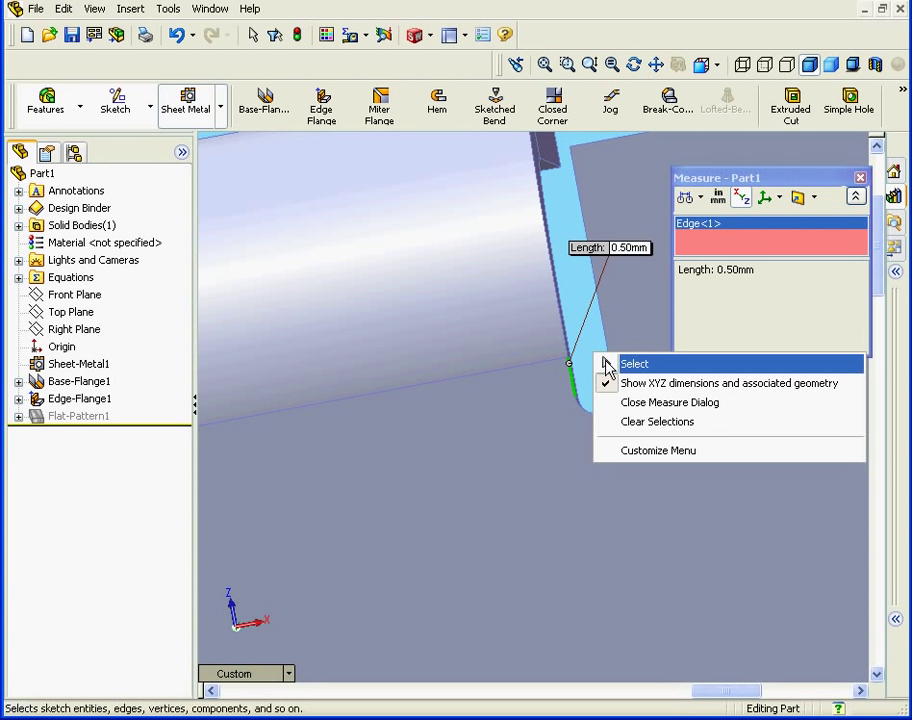
click(669, 402)
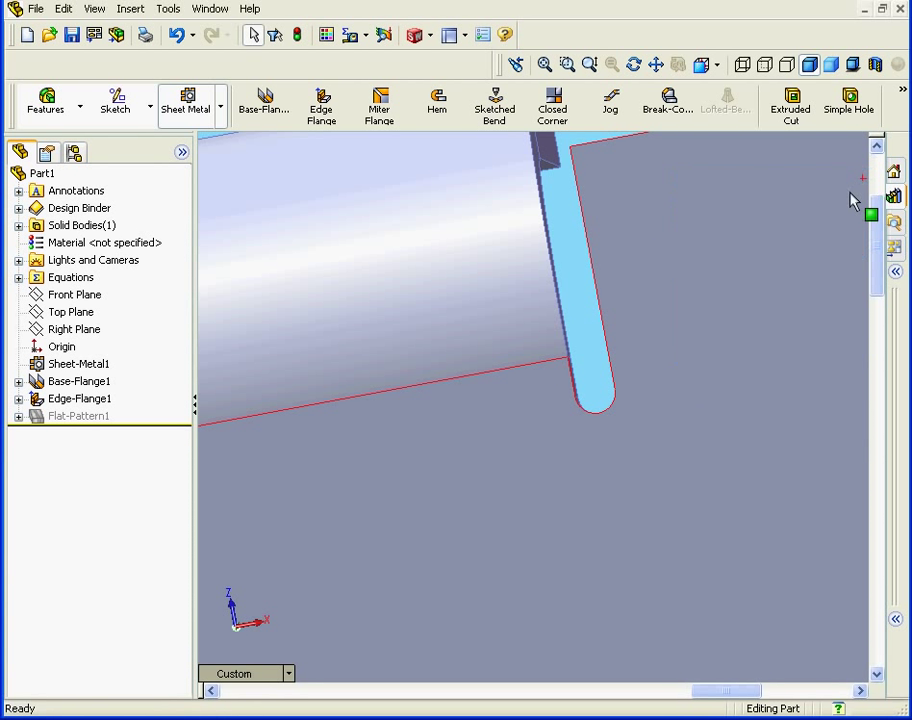
right_click(78, 363)
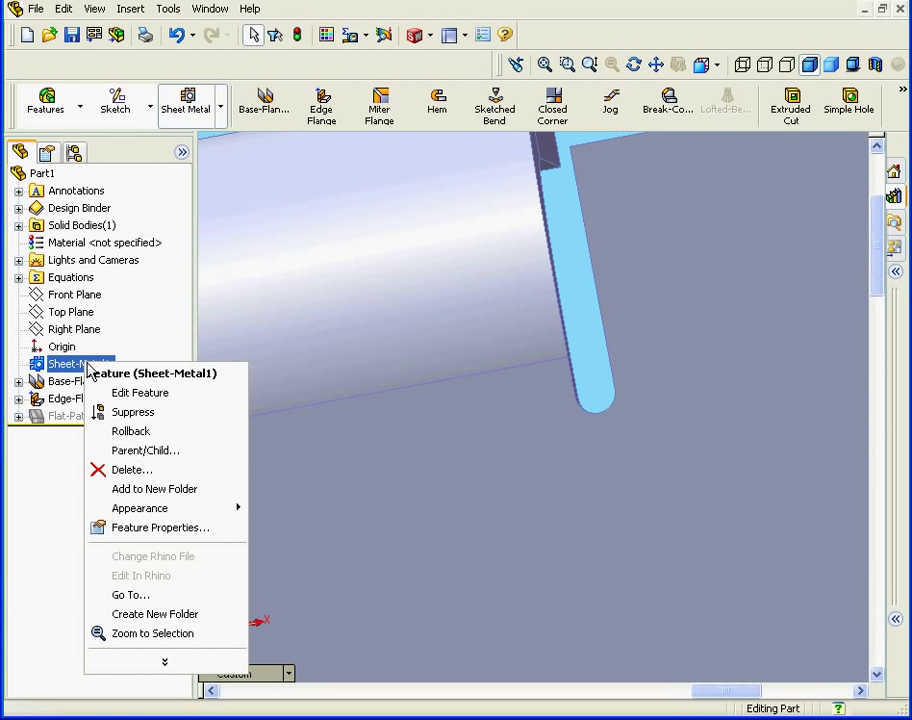
- Set Sheet-Metal1's auto relief to Rectangular with a ratio of 1
click(140, 392)
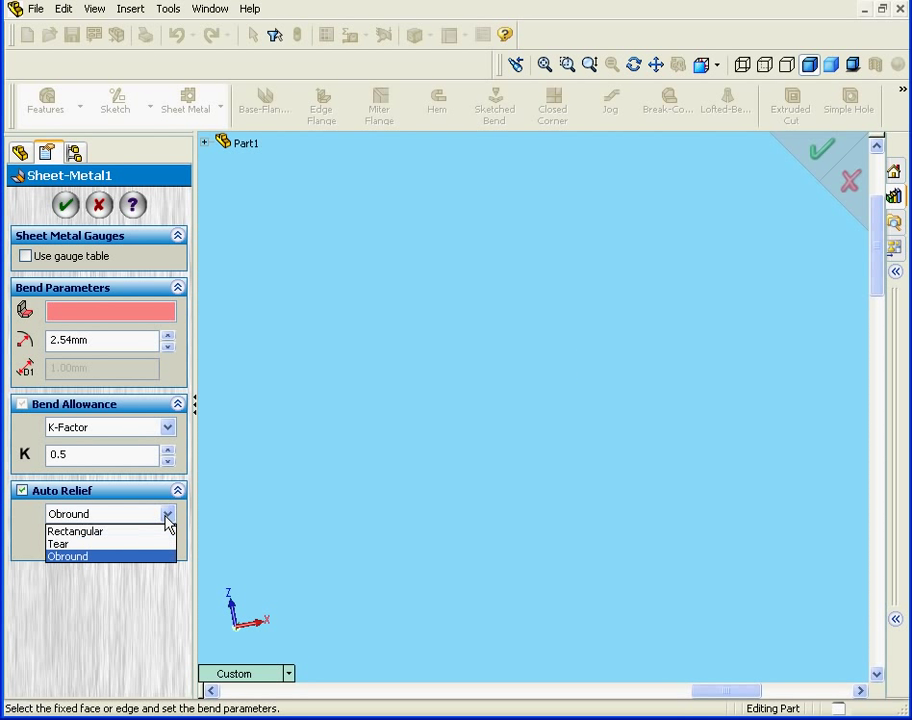
mouse_move(153, 528)
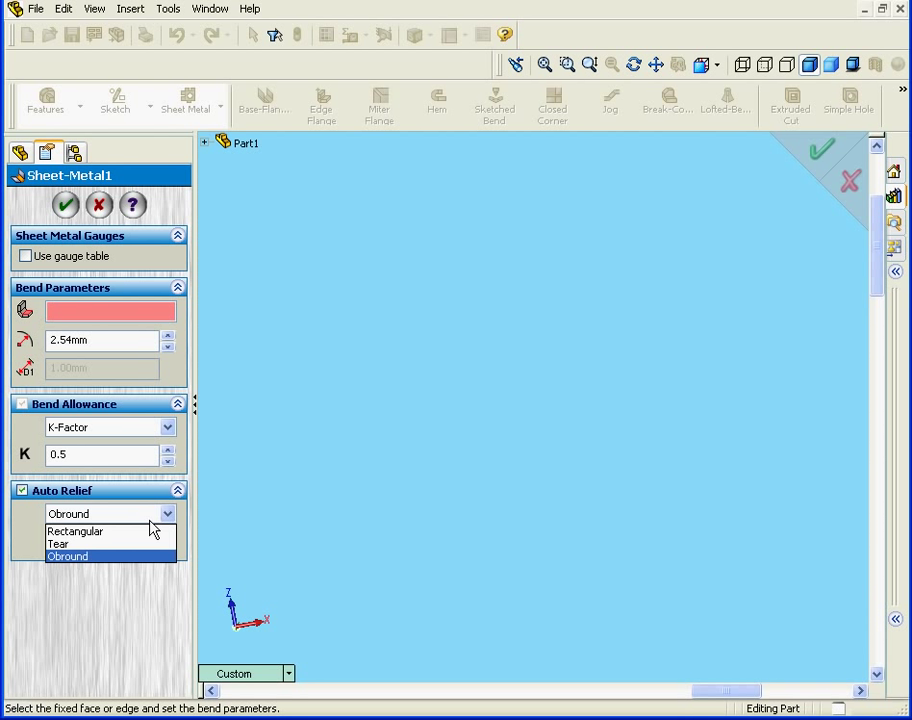
click(75, 531)
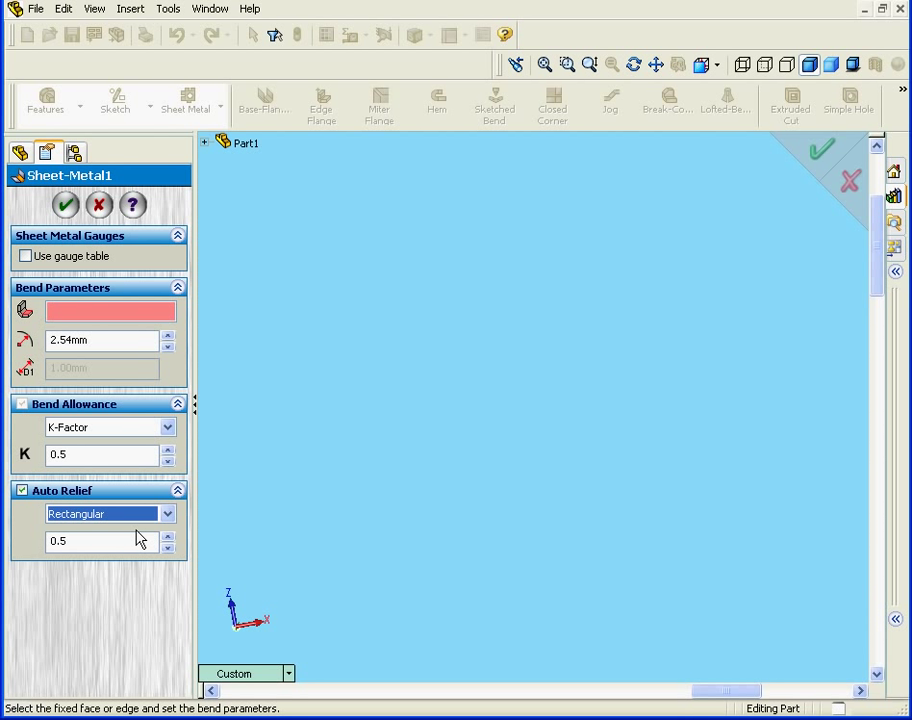
click(100, 541)
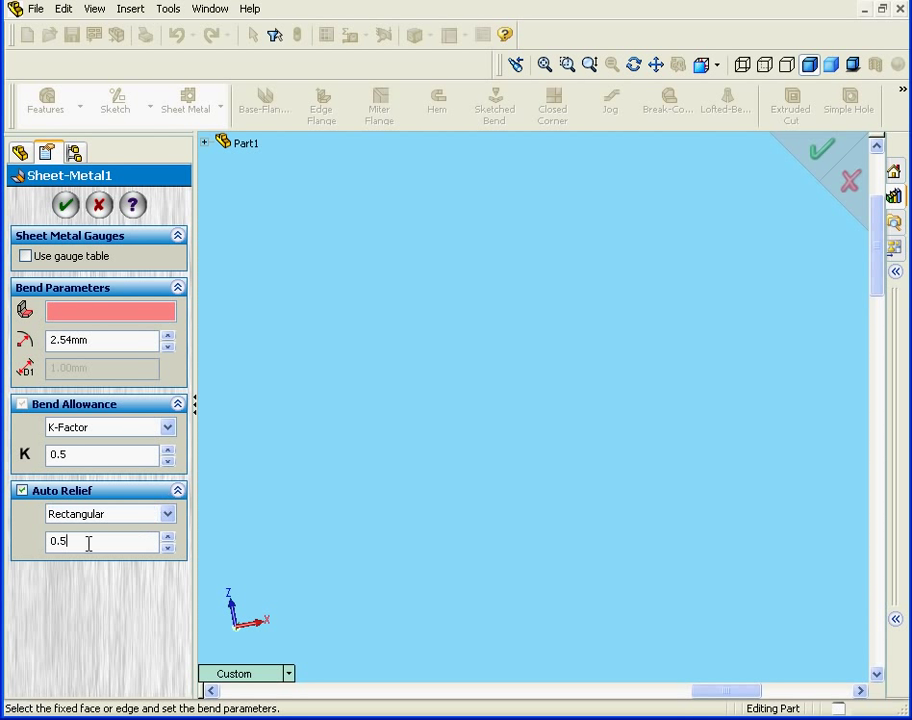
text(1)
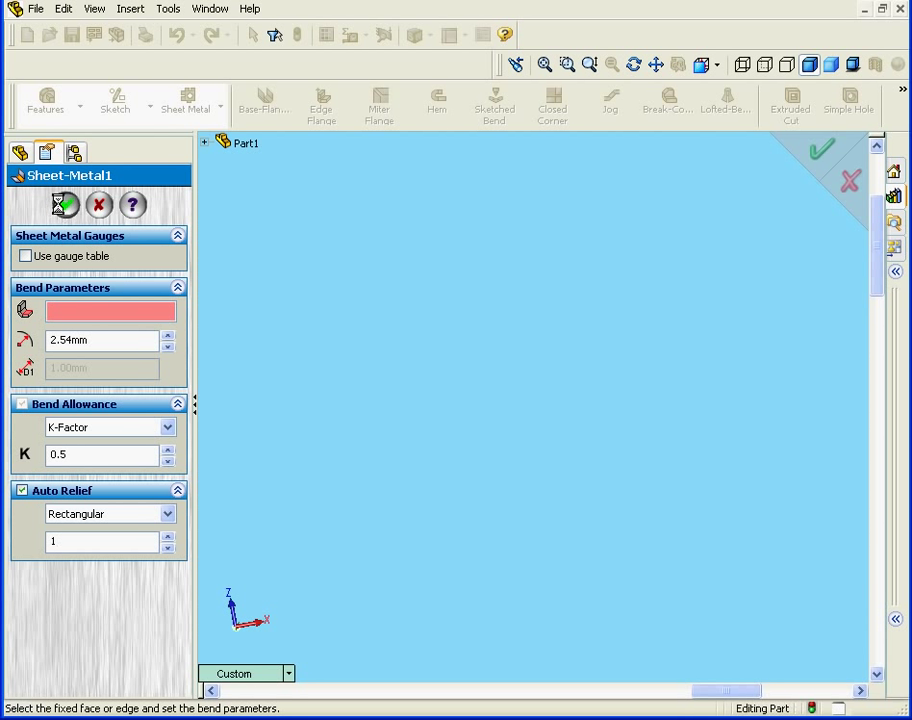
click(822, 149)
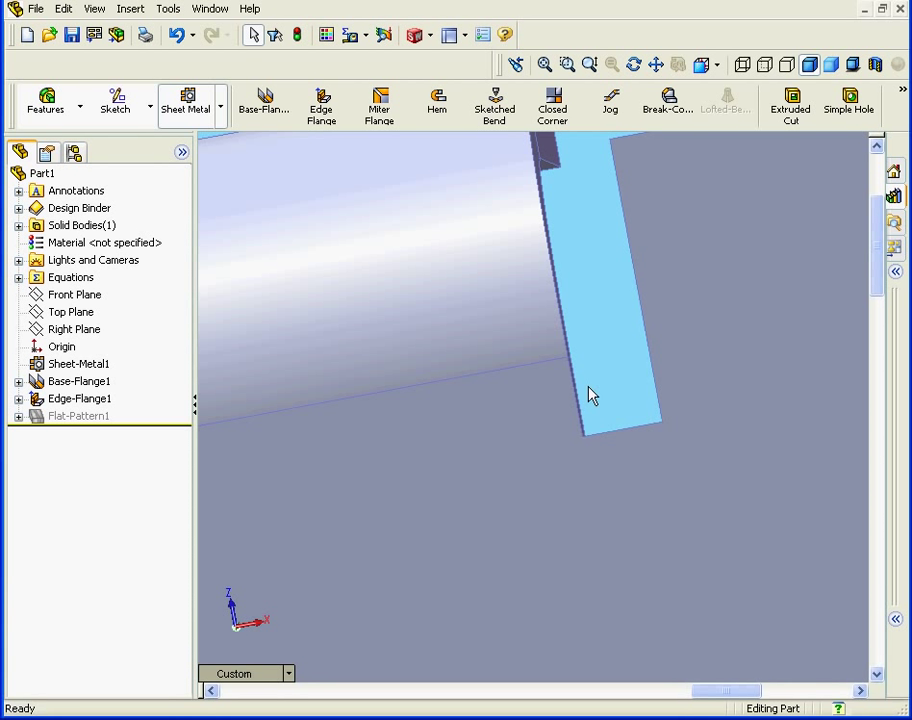
- Measure the rectangular relief edge at 1 mm, clear it, and pick the flange's bottom edge
click(167, 8)
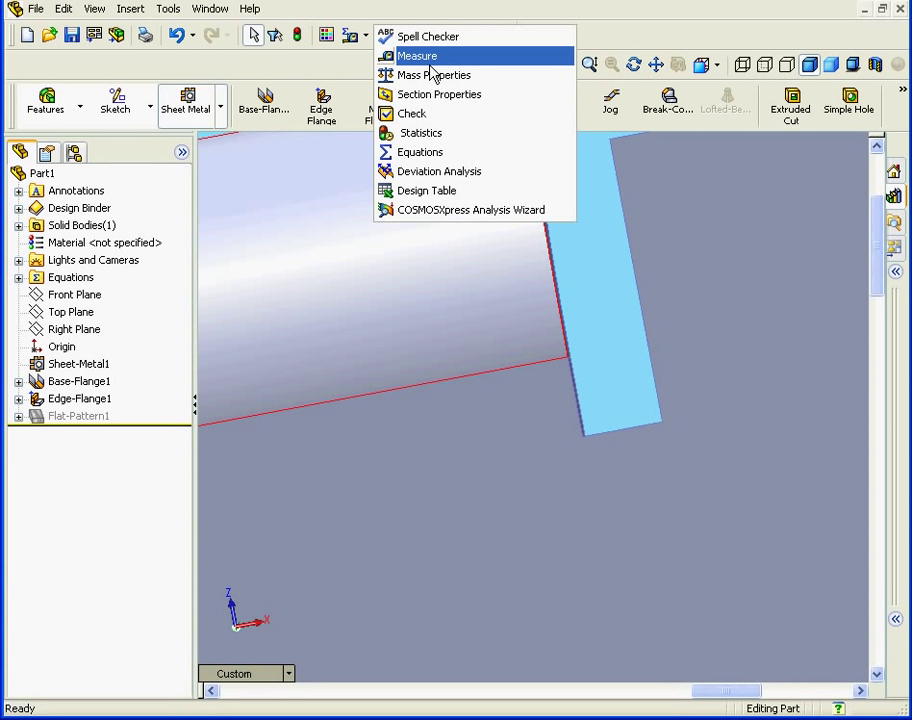
click(417, 55)
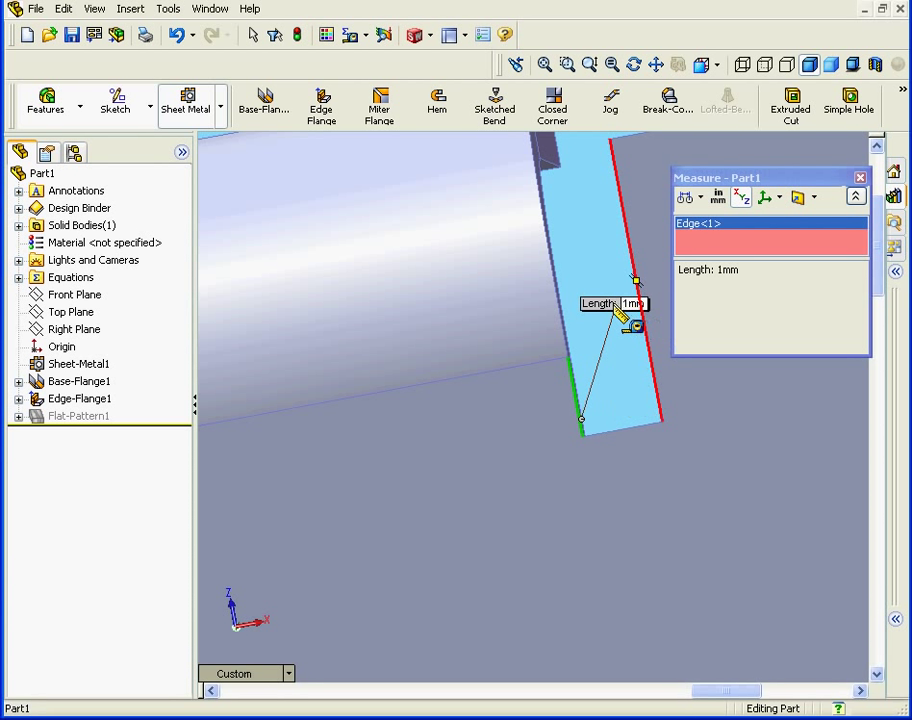
right_click(620, 315)
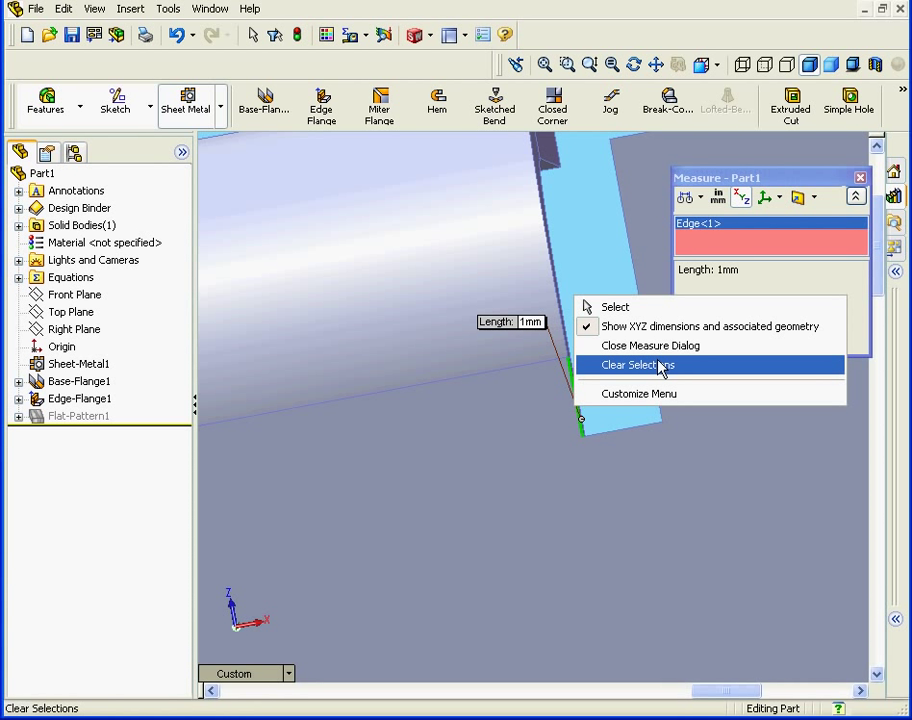
click(638, 365)
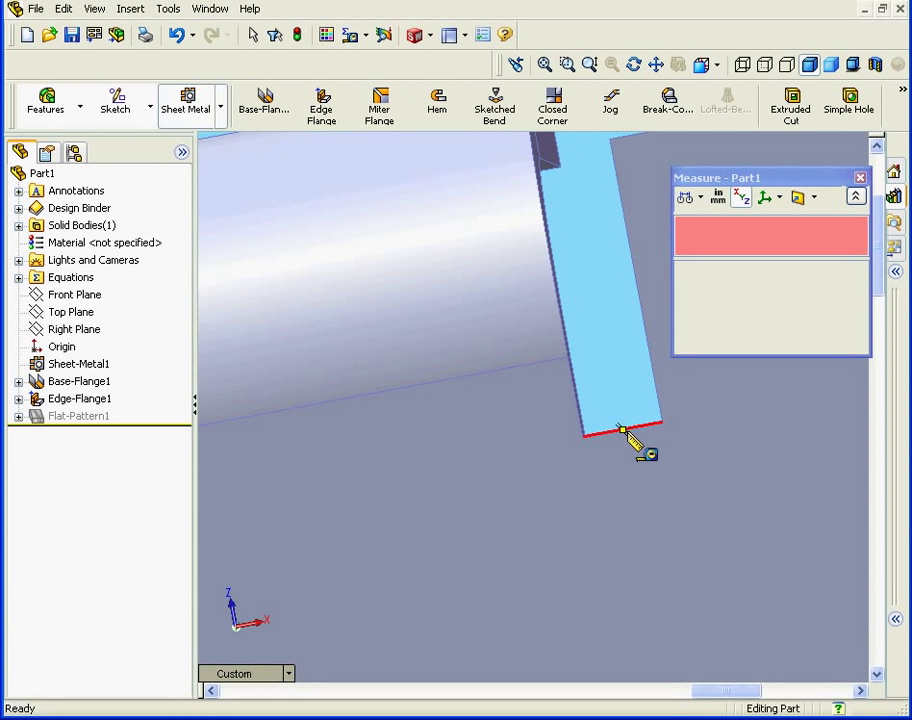
click(615, 434)
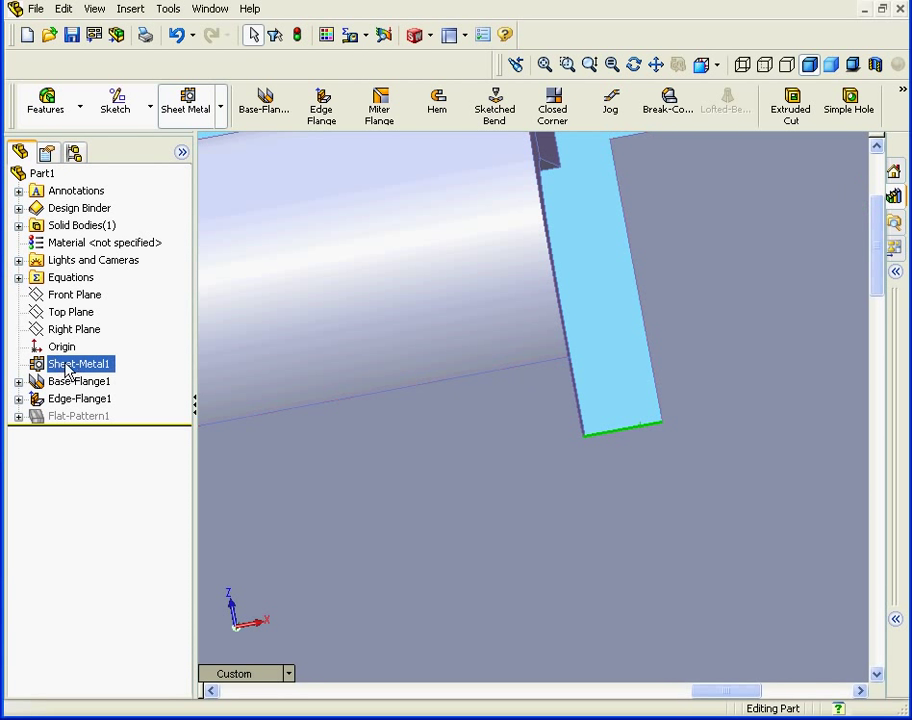
- Edit Sheet-Metal1 and switch its auto relief type to Tear
double_click(78, 363)
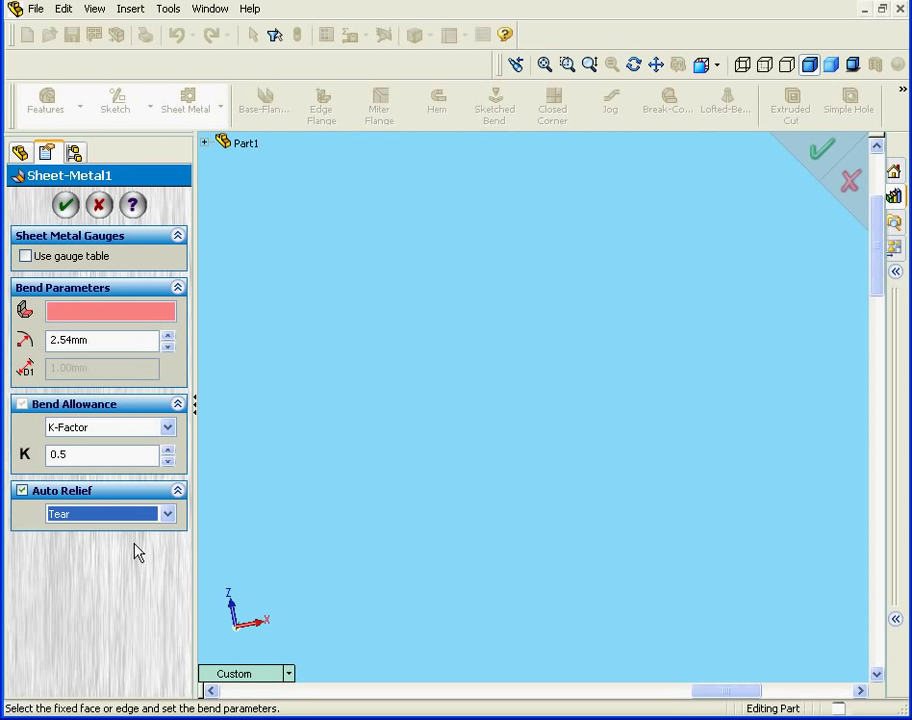
mouse_move(55, 554)
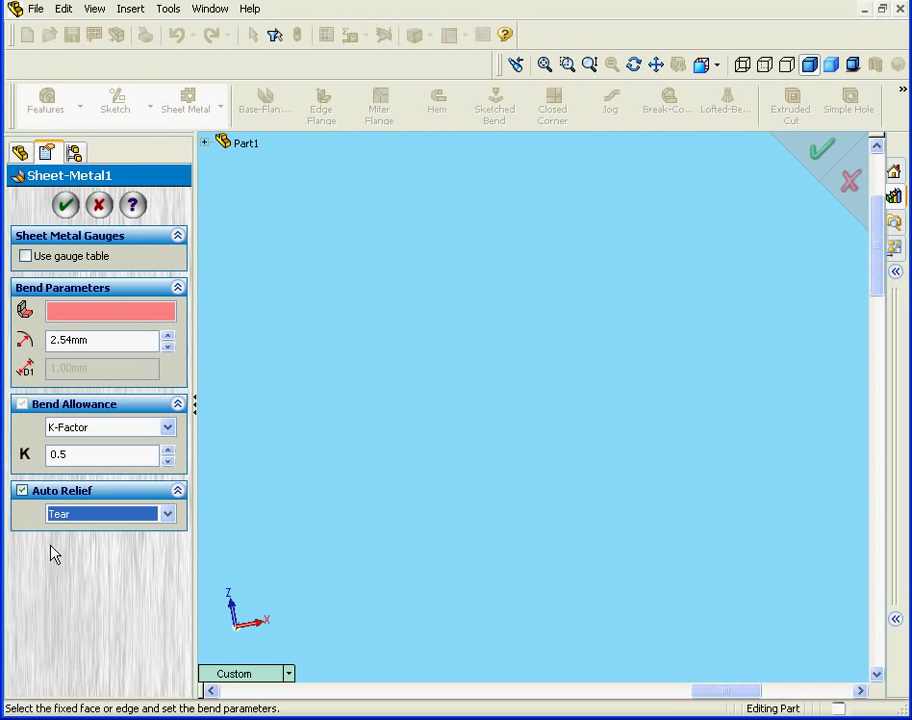
mouse_move(80, 565)
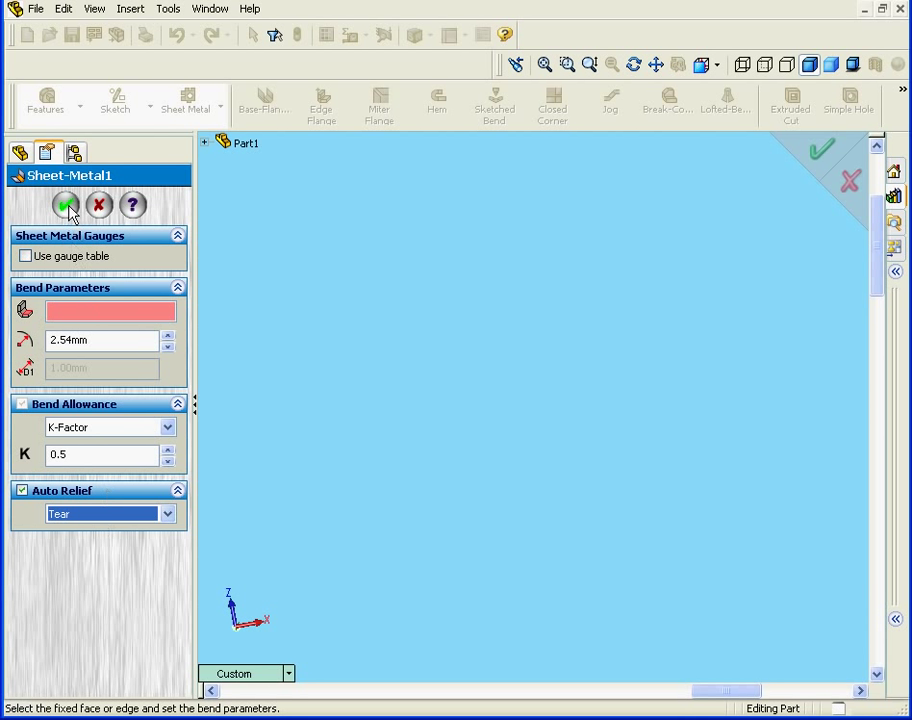
click(66, 204)
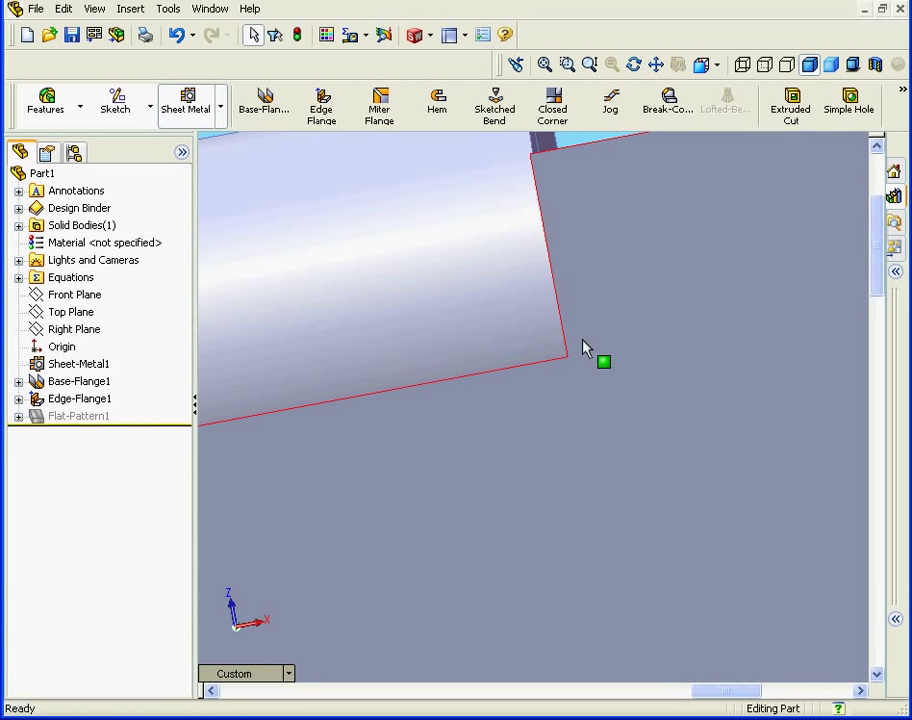